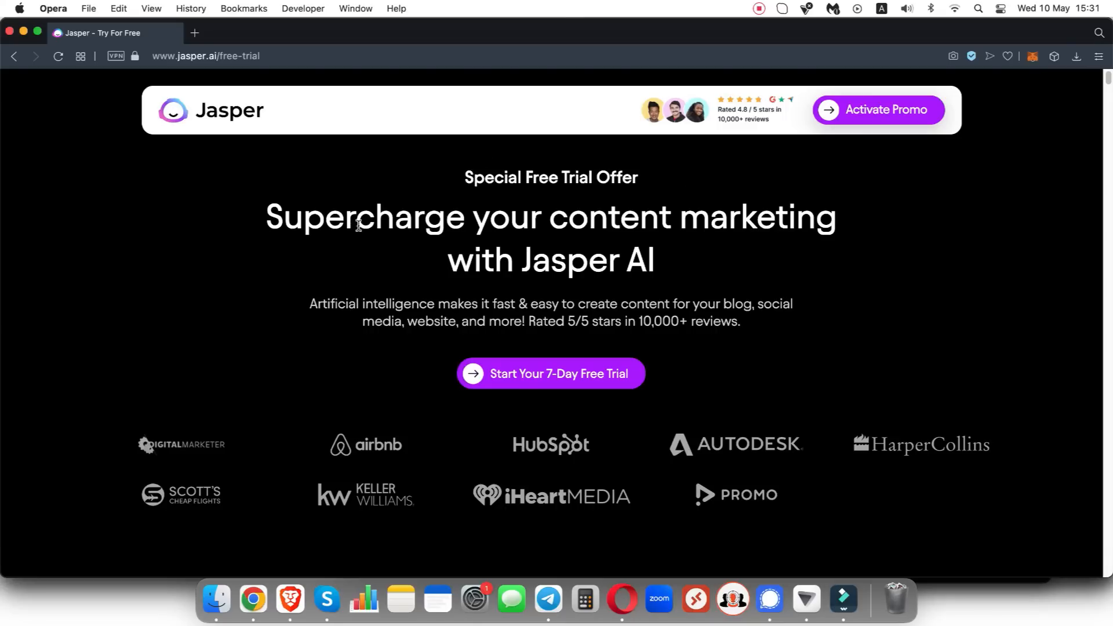
{"action": "mouse_move", "coordinate": [982, 231]}
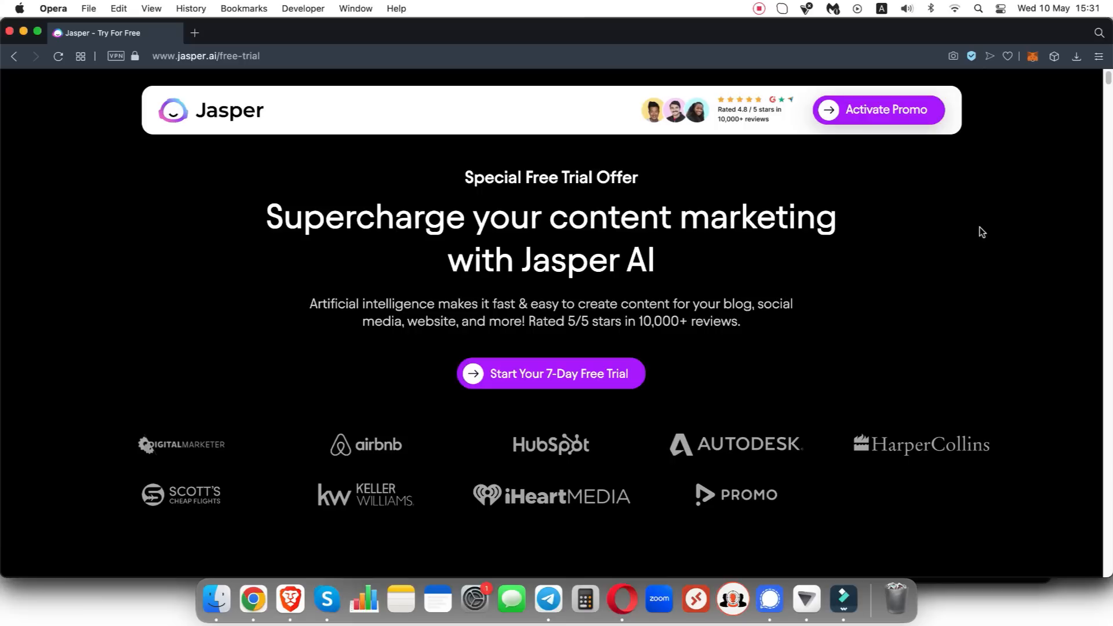
{"action": "mouse_move", "coordinate": [867, 216]}
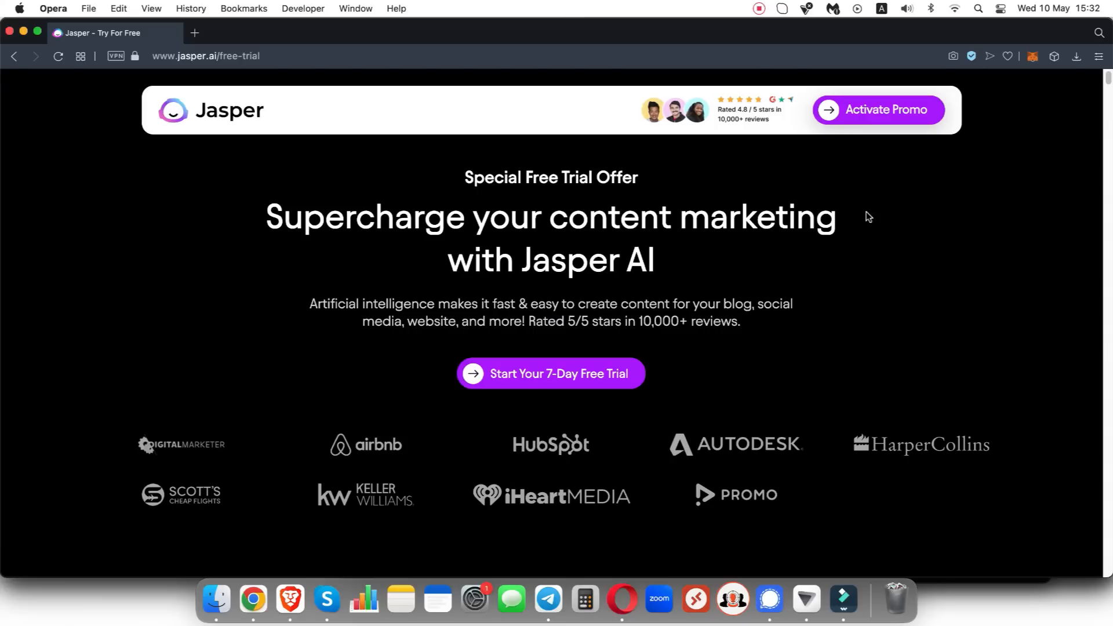
{"action": "mouse_move", "coordinate": [952, 238]}
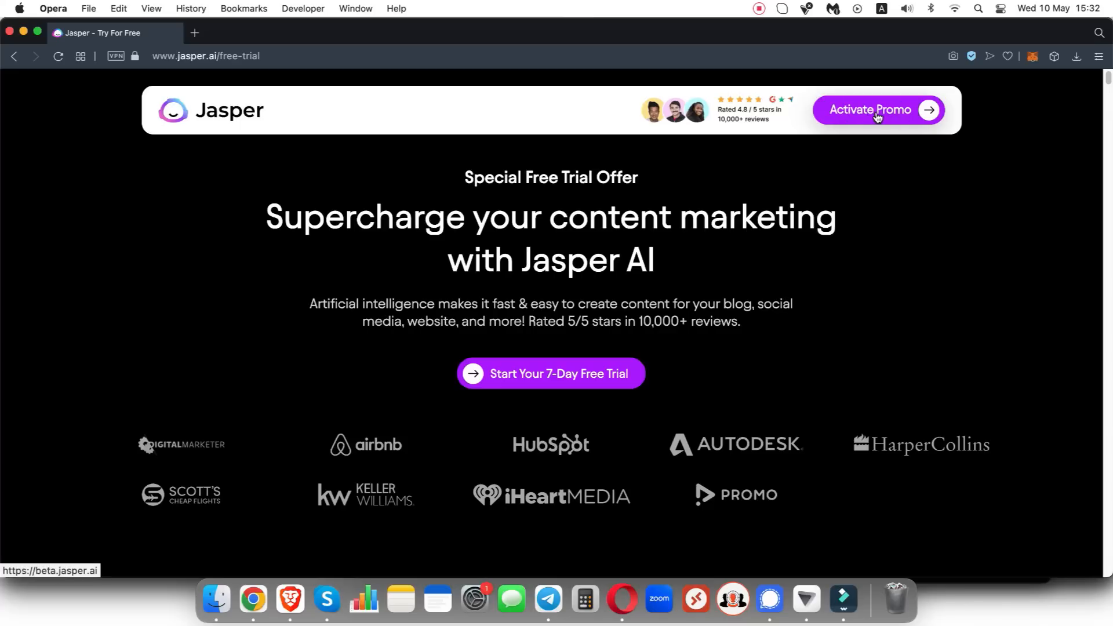
{"action": "mouse_move", "coordinate": [495, 386]}
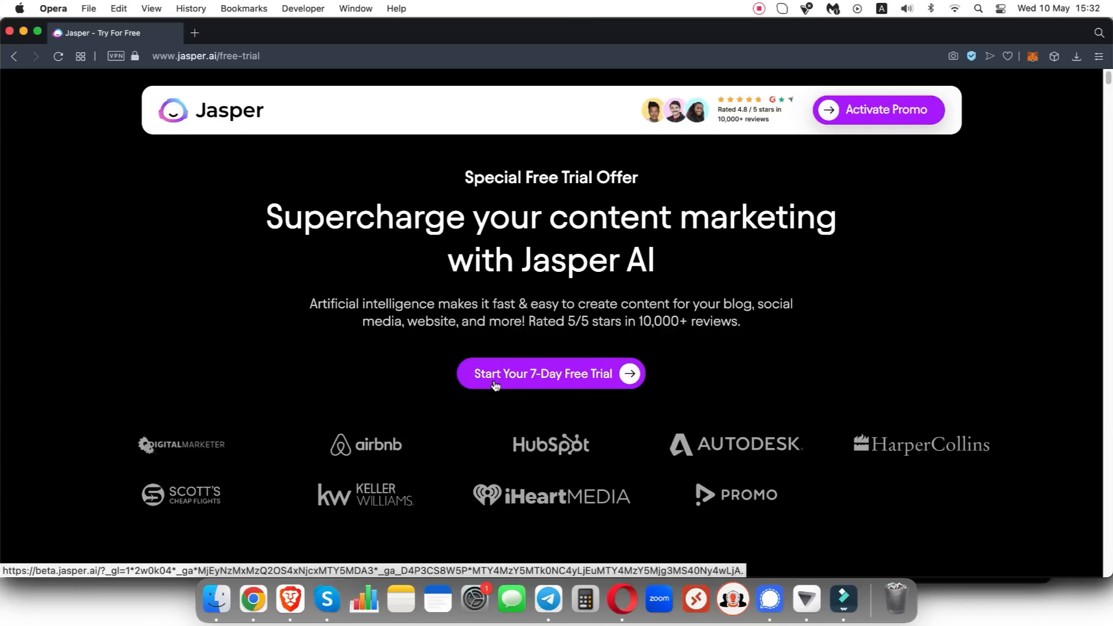
- Open the 'Get started for free' sign-up form via the 7-day free trial button
{"action": "left_click", "coordinate": [550, 373]}
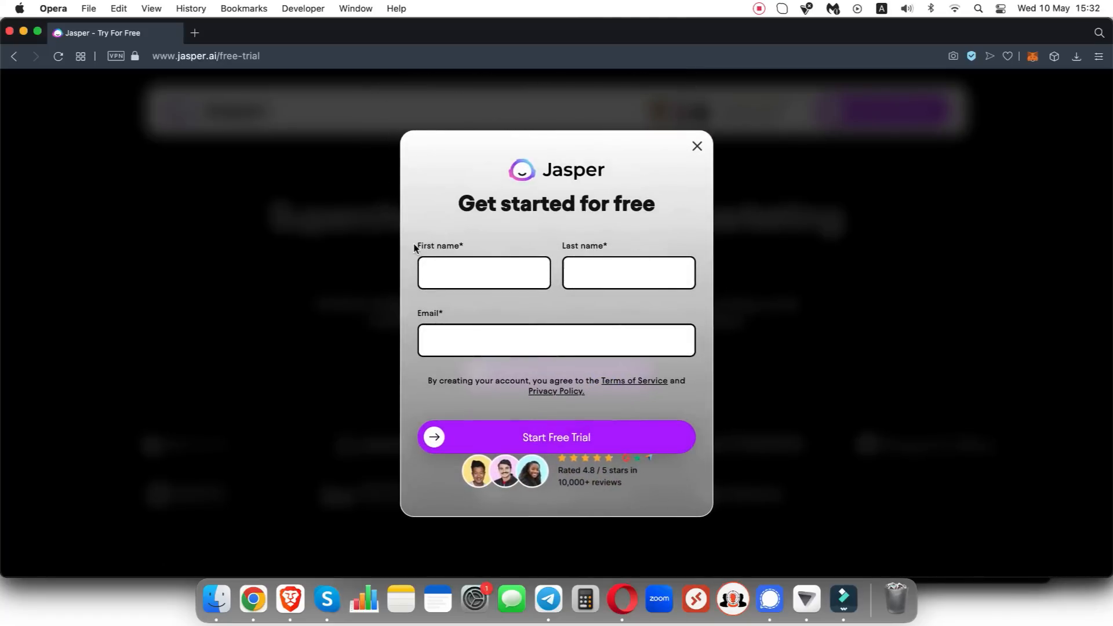
{"action": "mouse_move", "coordinate": [606, 309]}
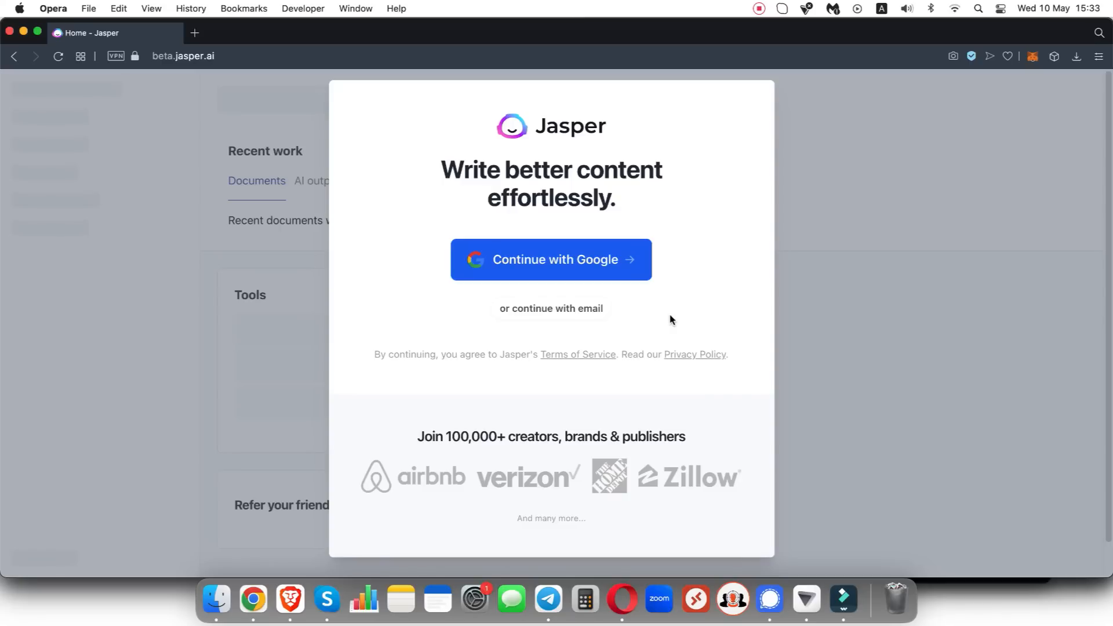
{"action": "mouse_move", "coordinate": [402, 158]}
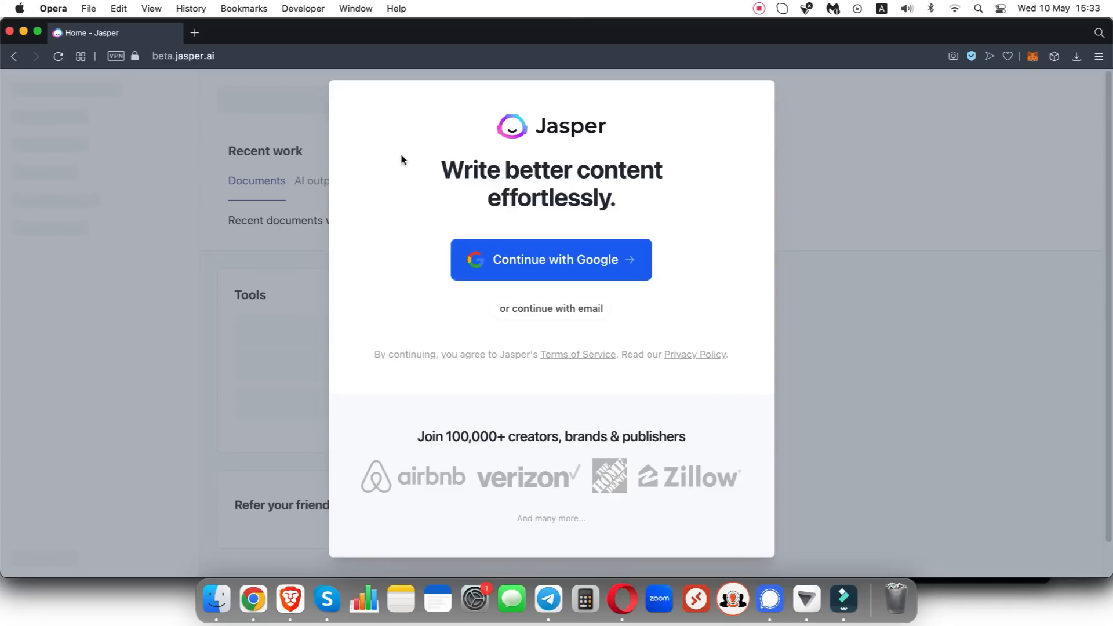
{"action": "mouse_move", "coordinate": [598, 233]}
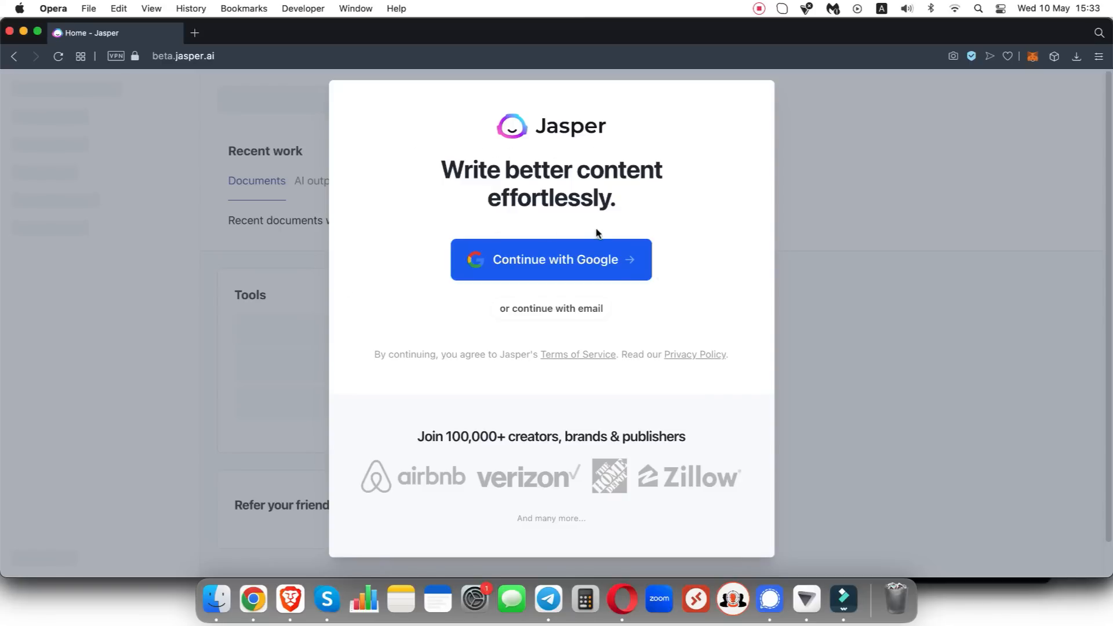
{"action": "mouse_move", "coordinate": [622, 269]}
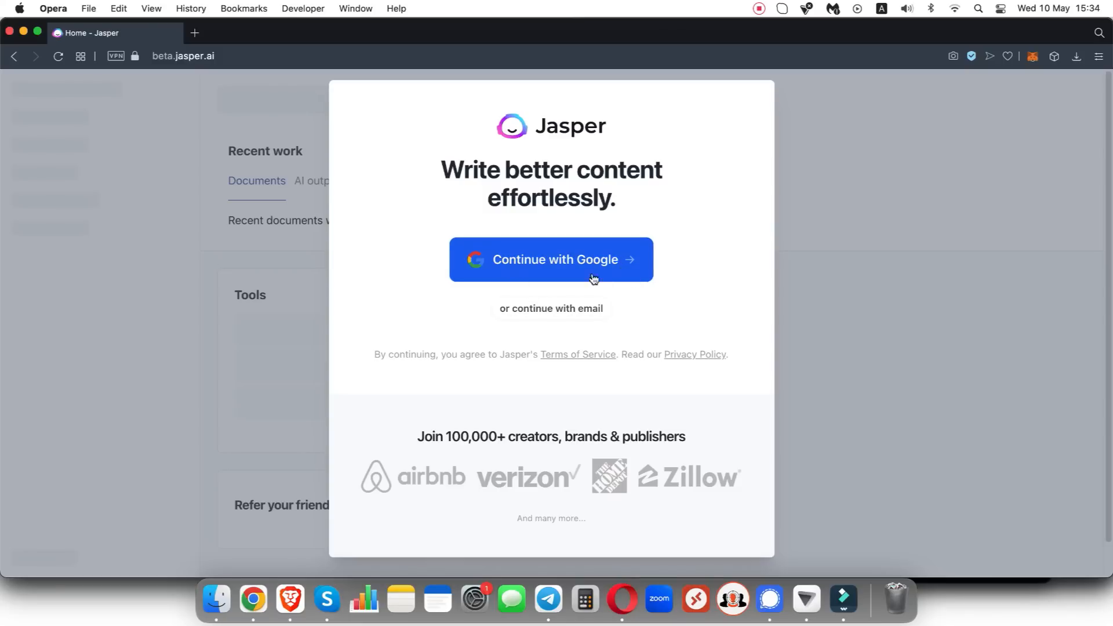
{"action": "mouse_move", "coordinate": [689, 271]}
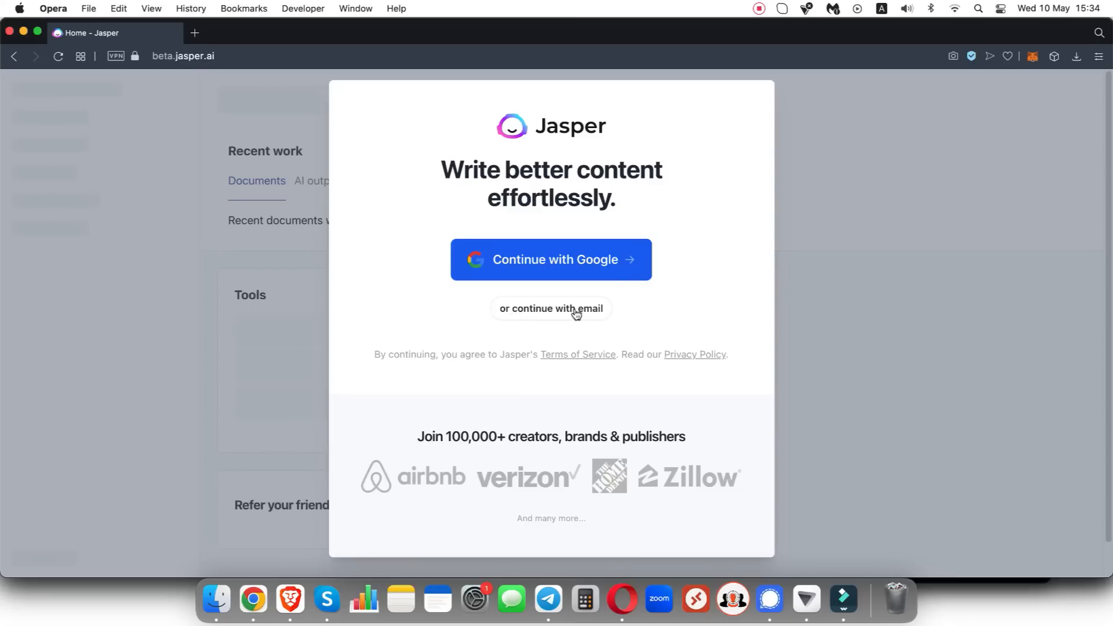
{"action": "mouse_move", "coordinate": [706, 309]}
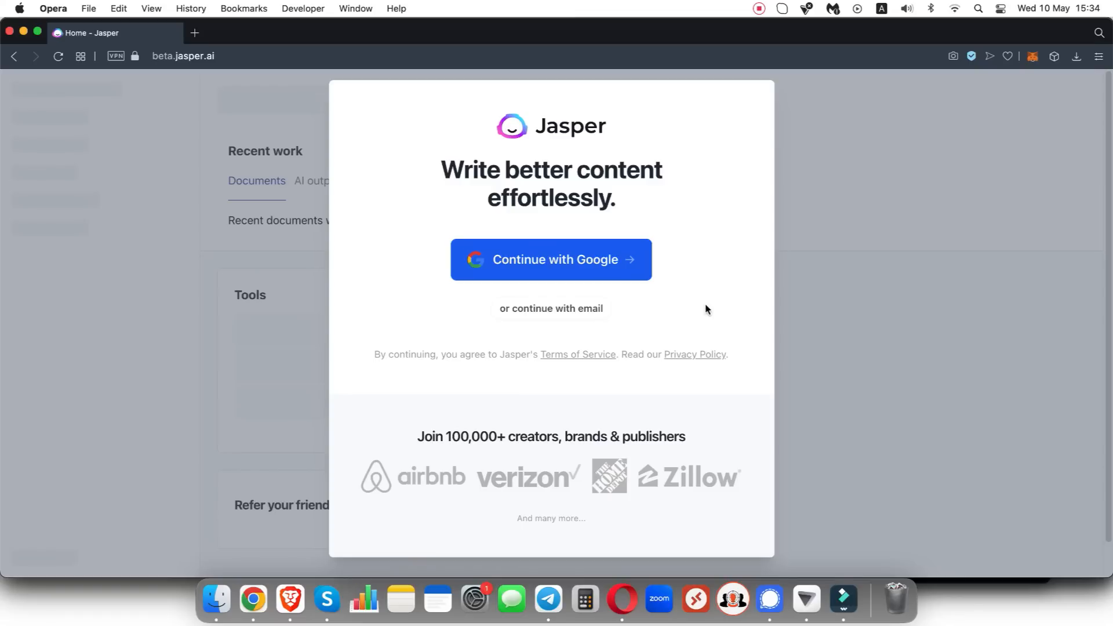
- Continue with Google on the 'Write better content effortlessly' popup
{"action": "left_click", "coordinate": [551, 259]}
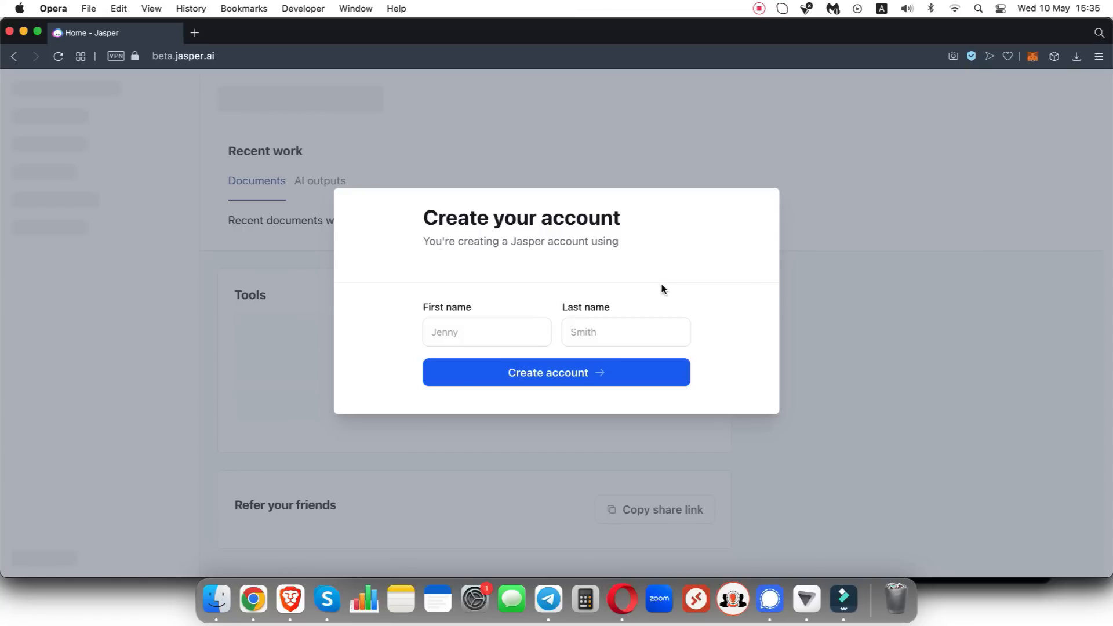
{"action": "mouse_move", "coordinate": [466, 351]}
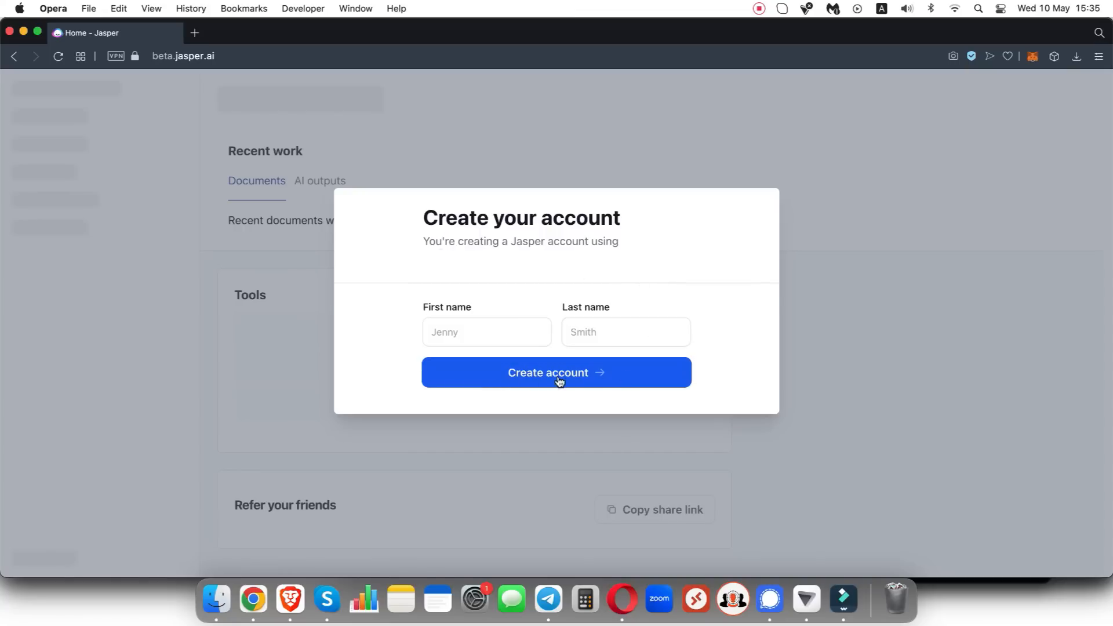
- Create the account, choose Blogging as the planned use, and submit with 'Let's go!'
{"action": "left_click", "coordinate": [556, 373]}
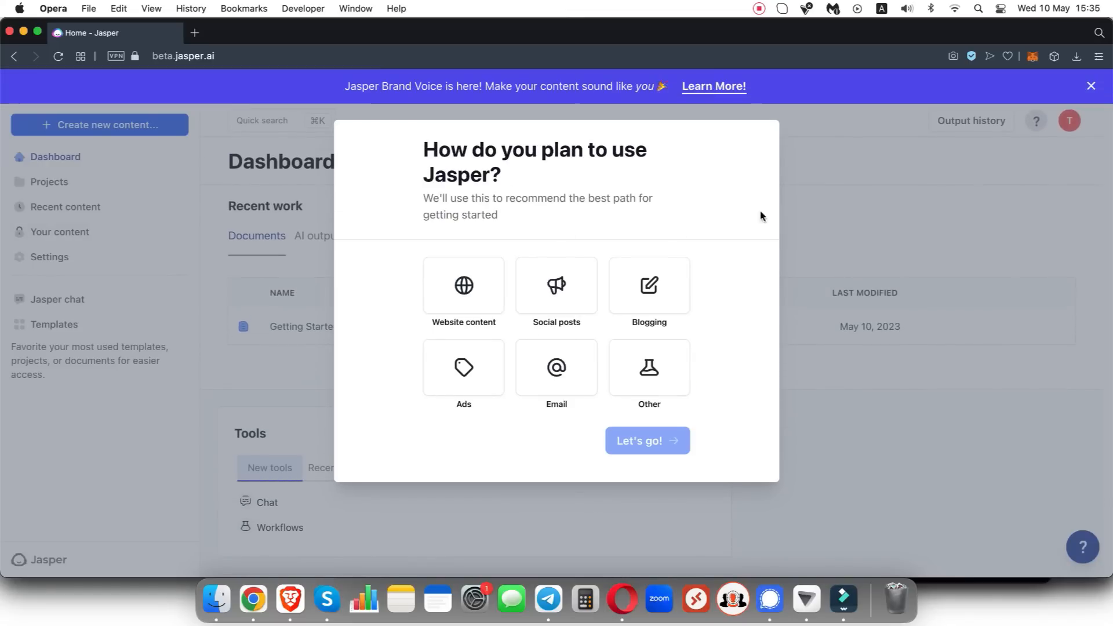
{"action": "left_click", "coordinate": [648, 286]}
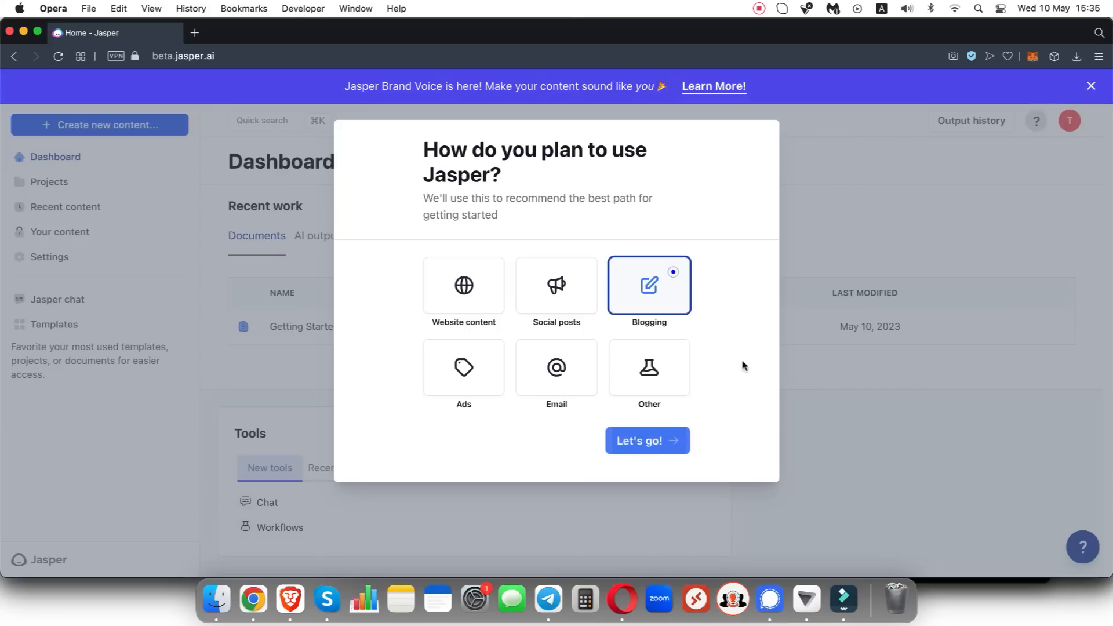
{"action": "left_click", "coordinate": [646, 440]}
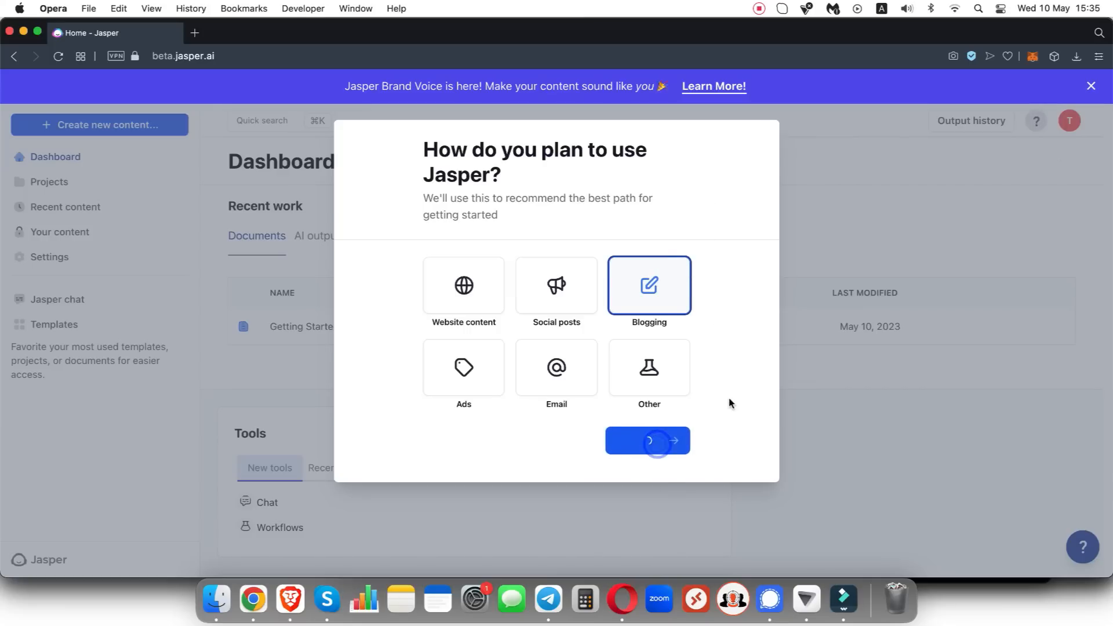
{"action": "left_click", "coordinate": [646, 441]}
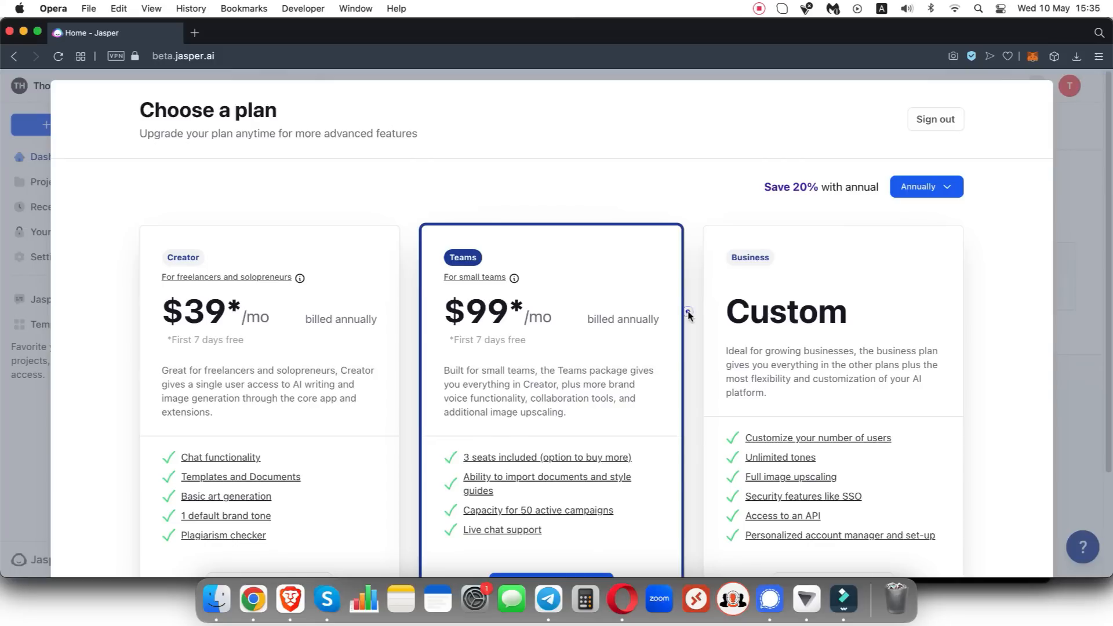
{"action": "mouse_move", "coordinate": [688, 315]}
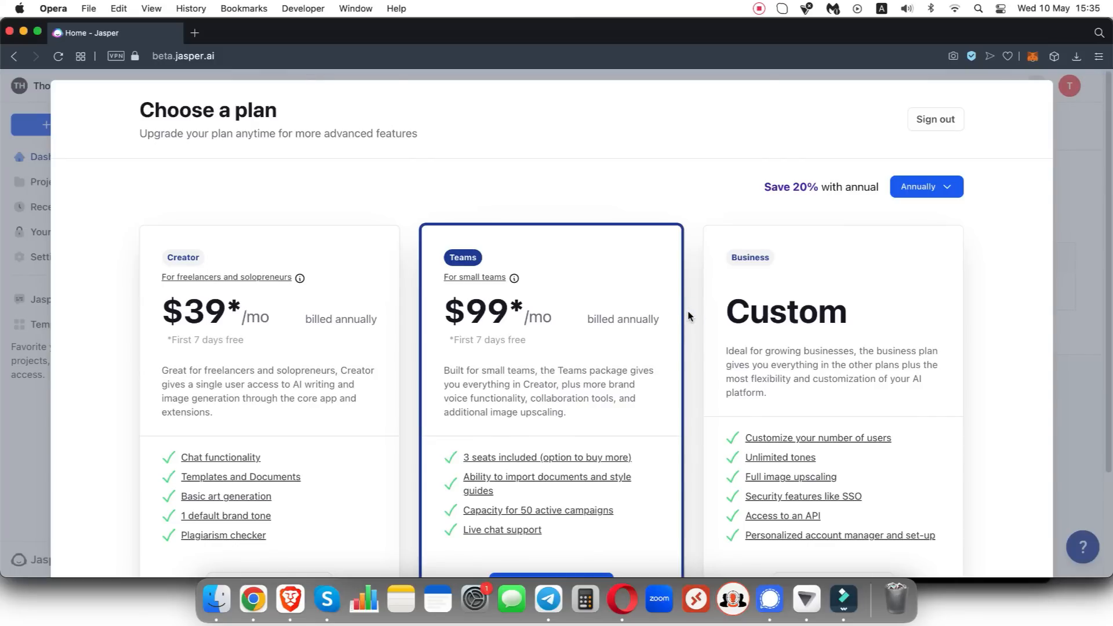
{"action": "mouse_move", "coordinate": [490, 346]}
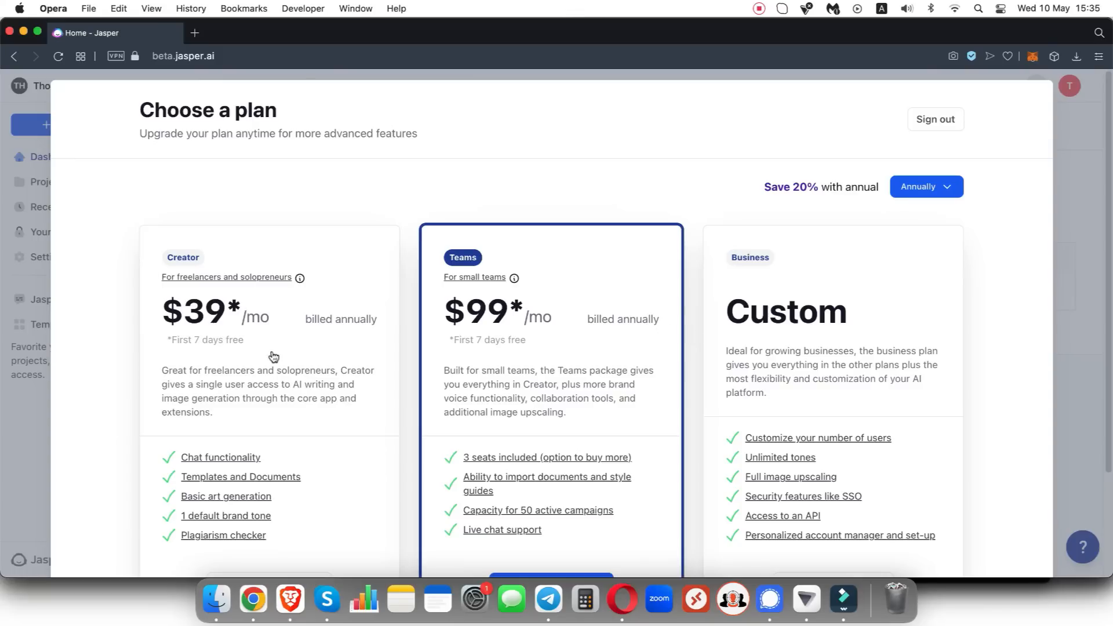
- Start the 7-day free trial of the $99/month Teams plan
{"action": "scroll", "scroll_direction": "down", "scroll_amount": 3}
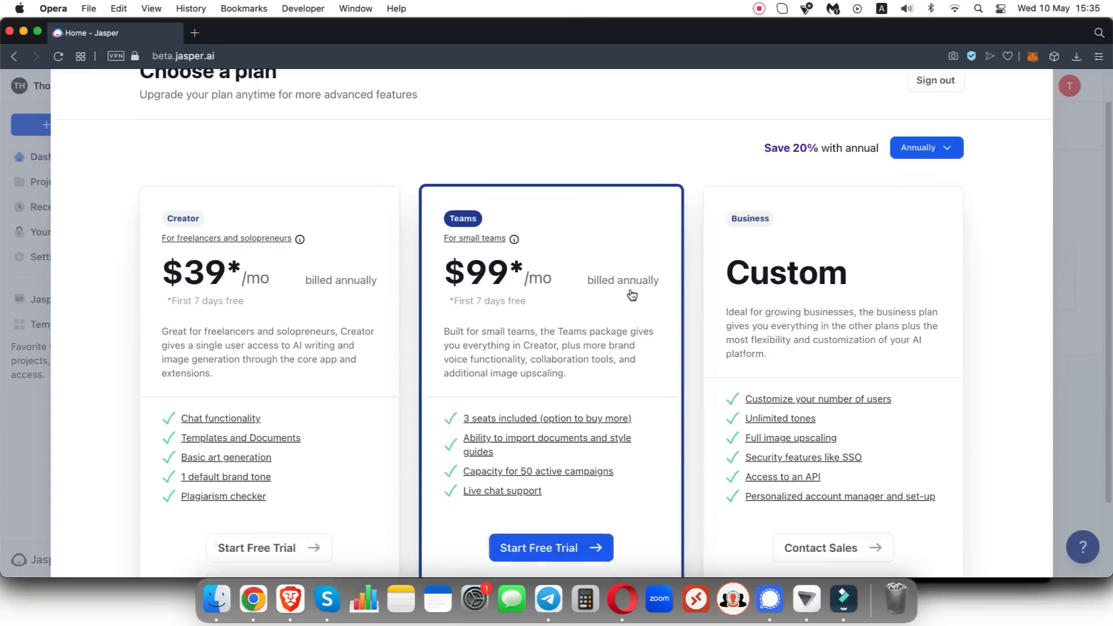
{"action": "left_click", "coordinate": [551, 547]}
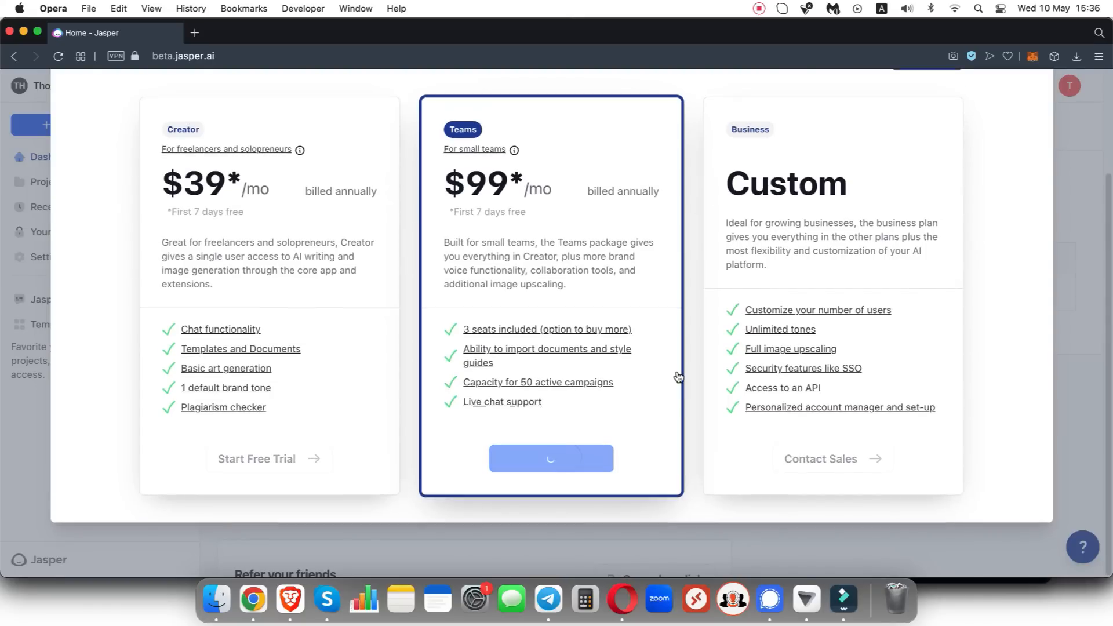